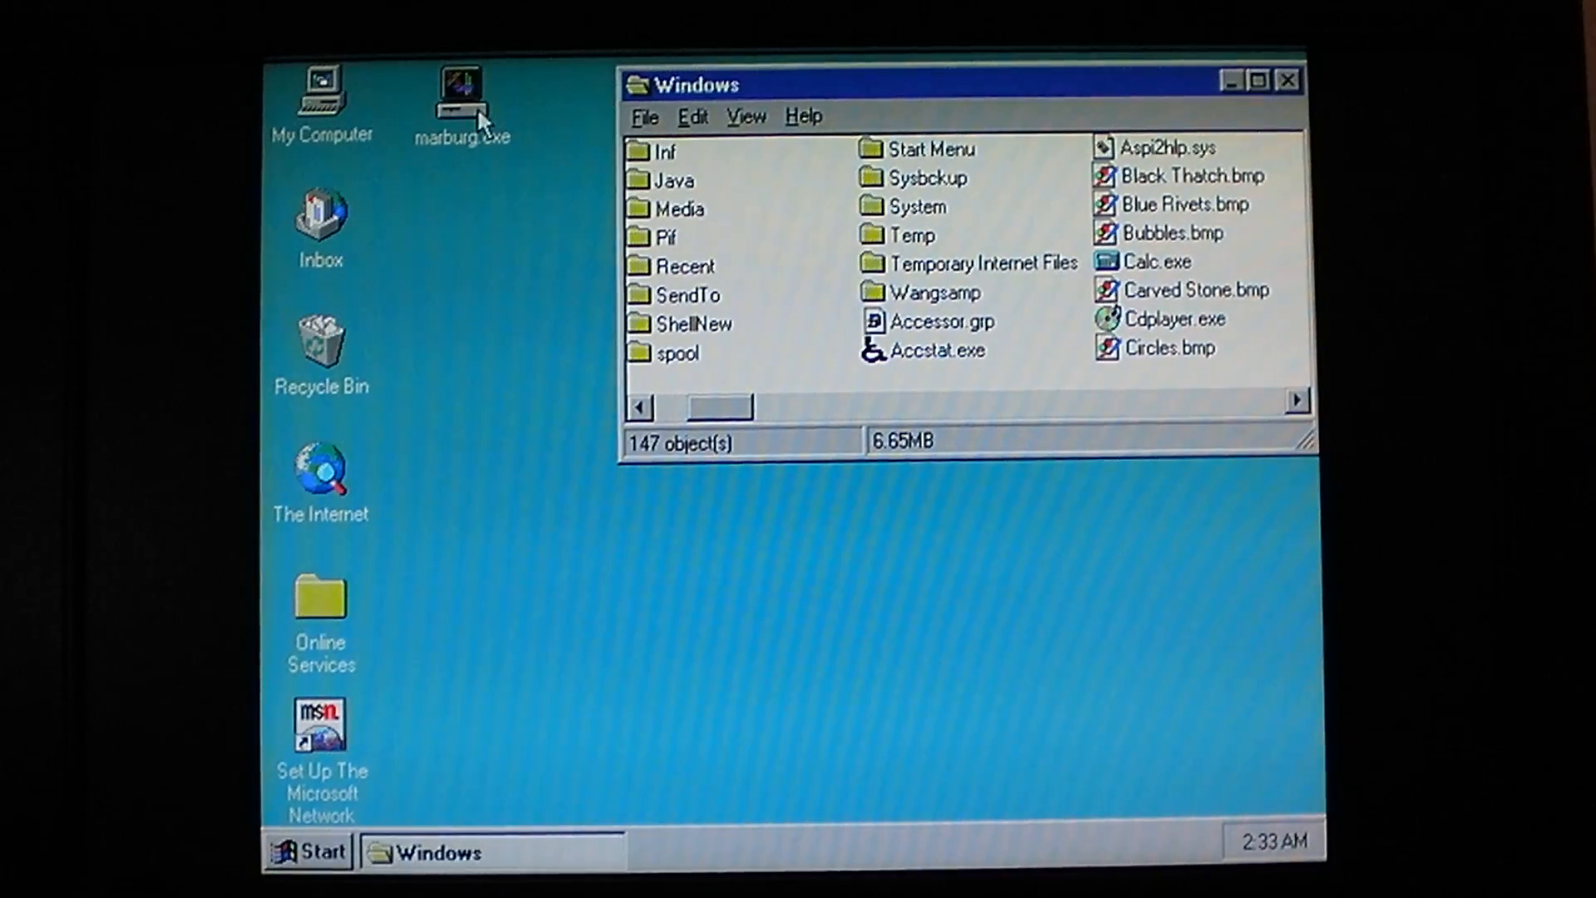
Step: Launch marburg.exe from the desktop and dismiss the Maze Setup dialog
double_click(462, 87)
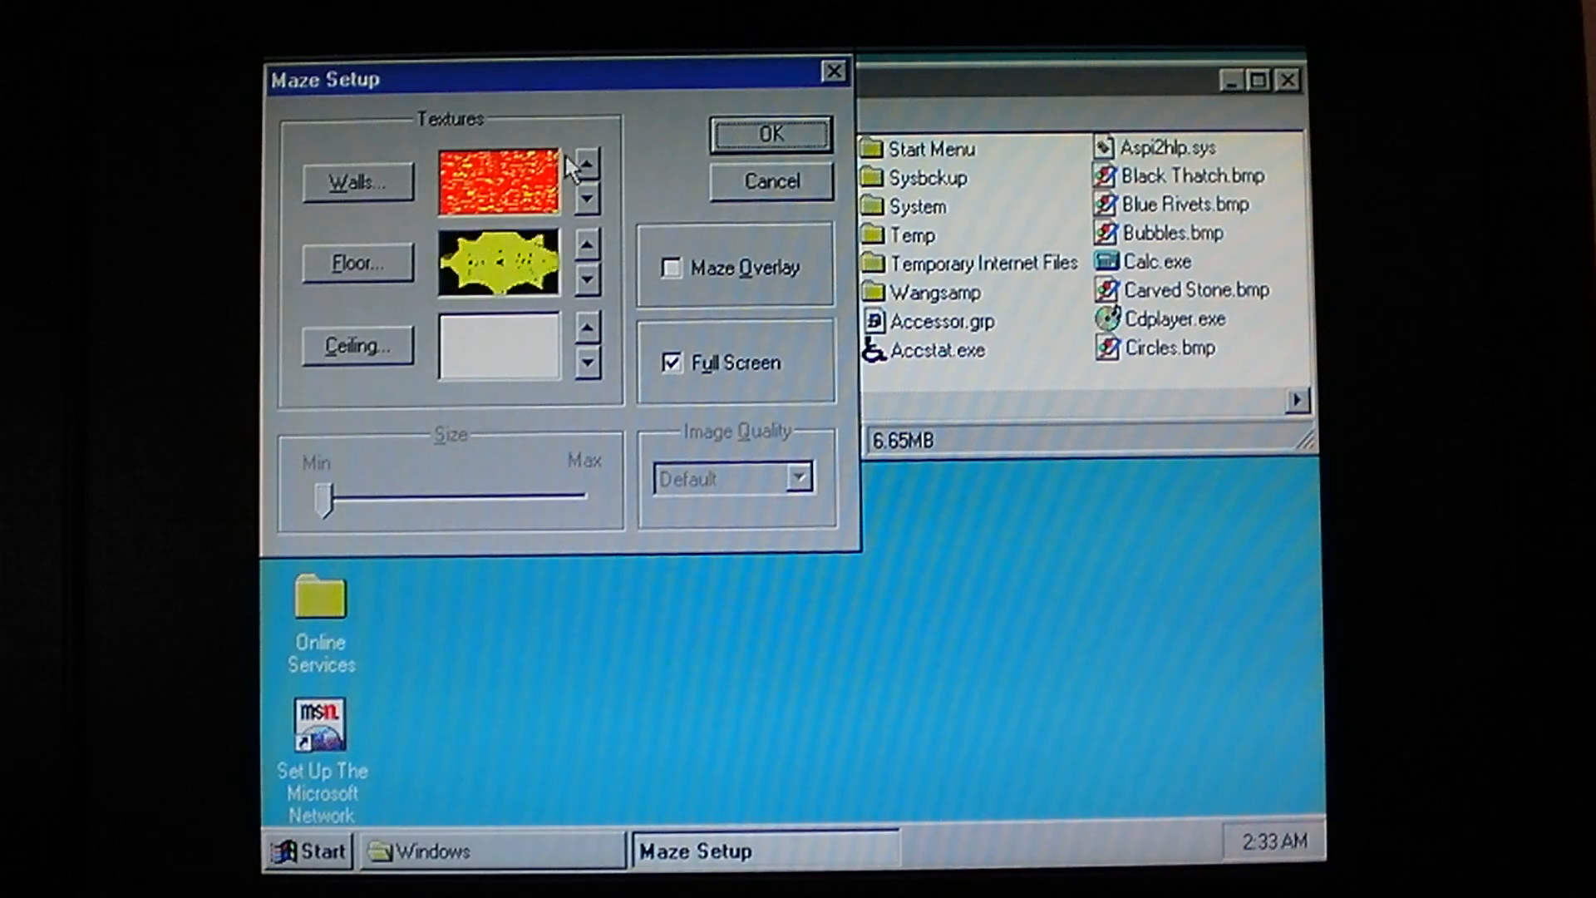
click(584, 159)
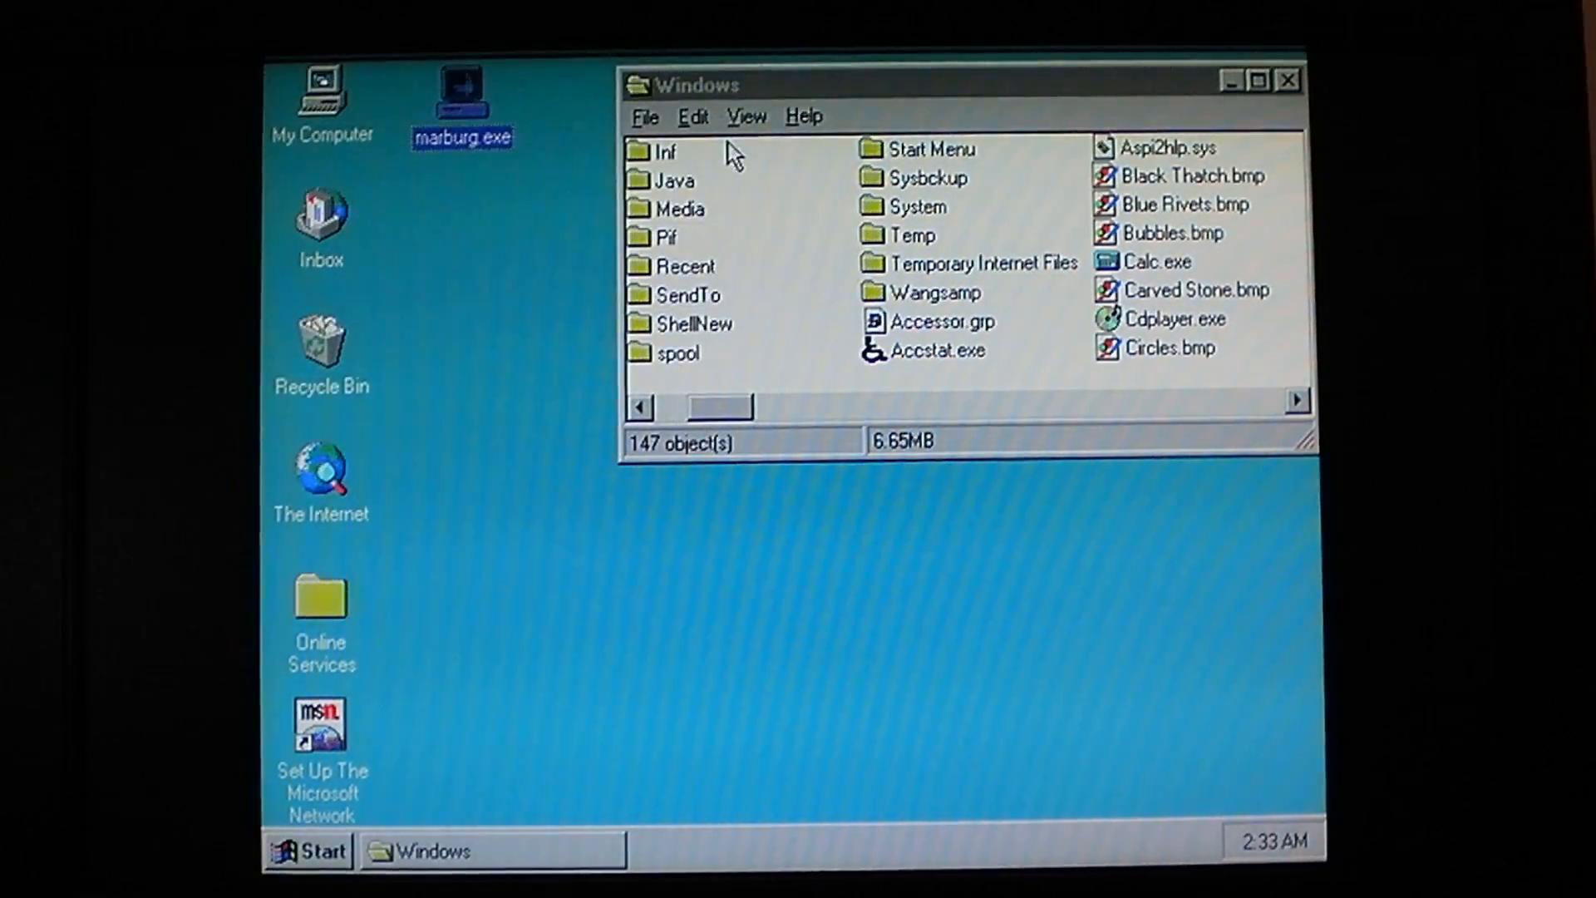
mouse_move(936, 369)
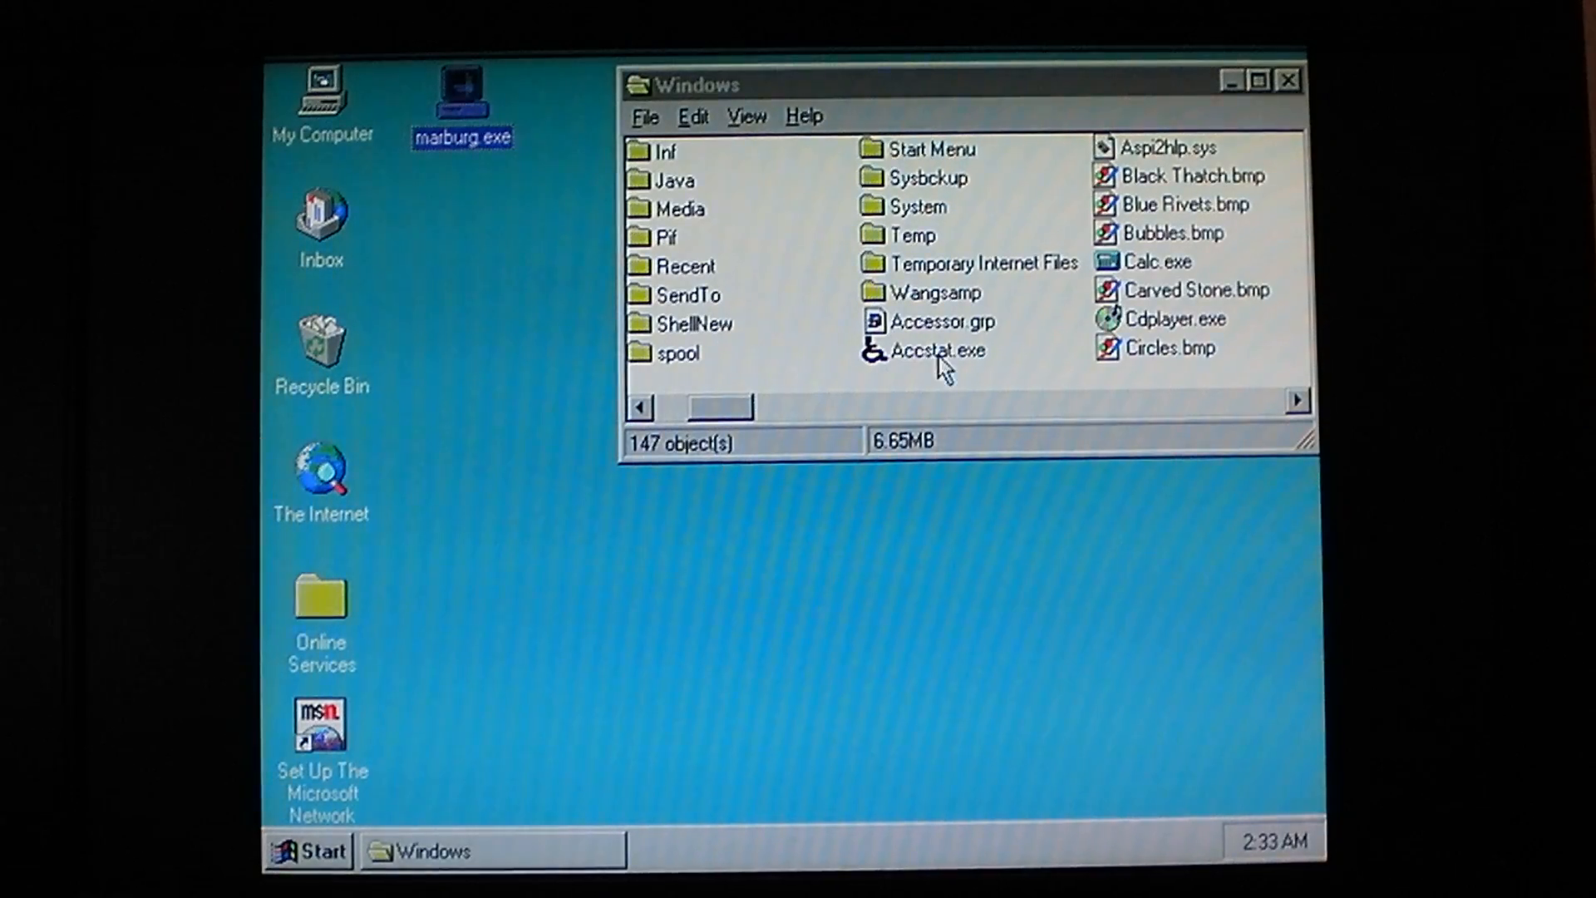
Step: Scroll the Windows folder past Accstat.exe to the later files and select Rundll32.exe
click(937, 349)
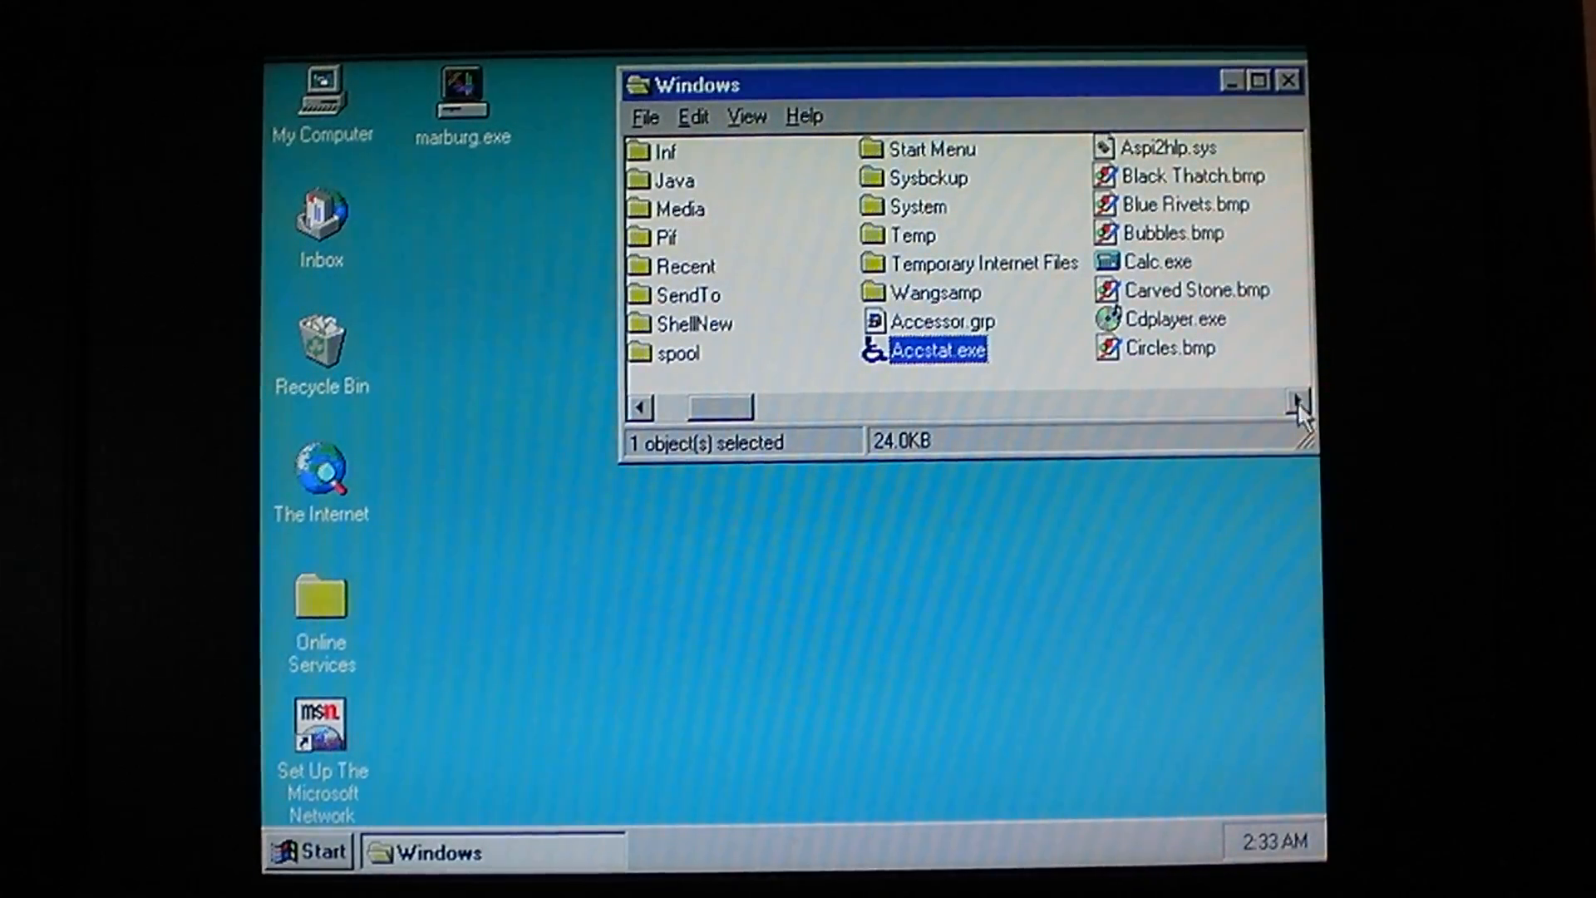
double_click(1129, 262)
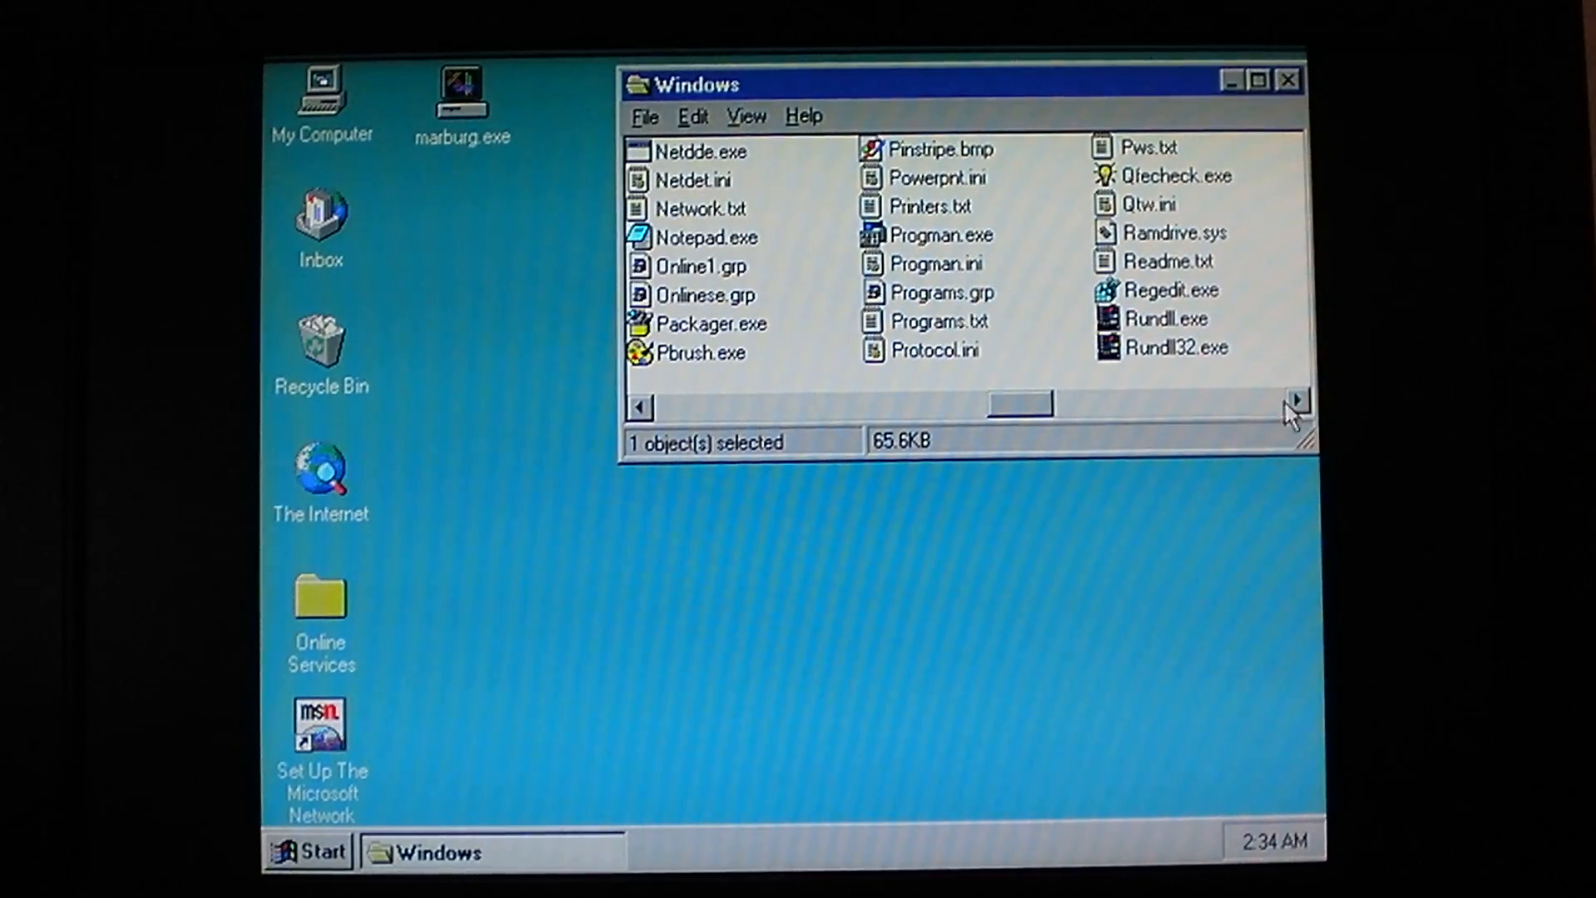
click(1160, 318)
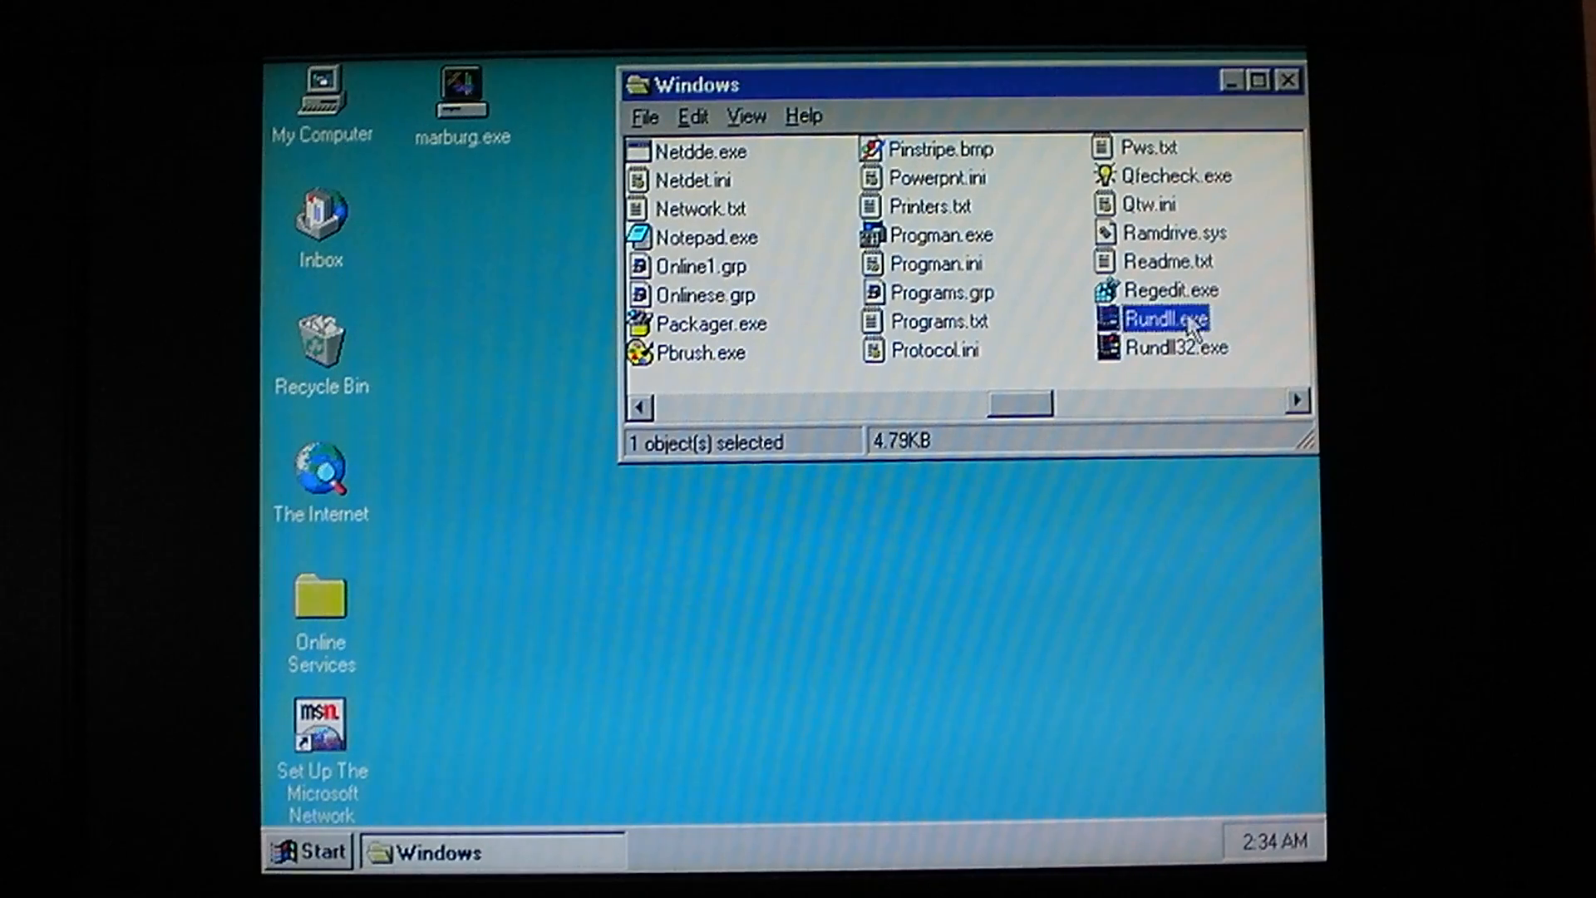
click(1179, 347)
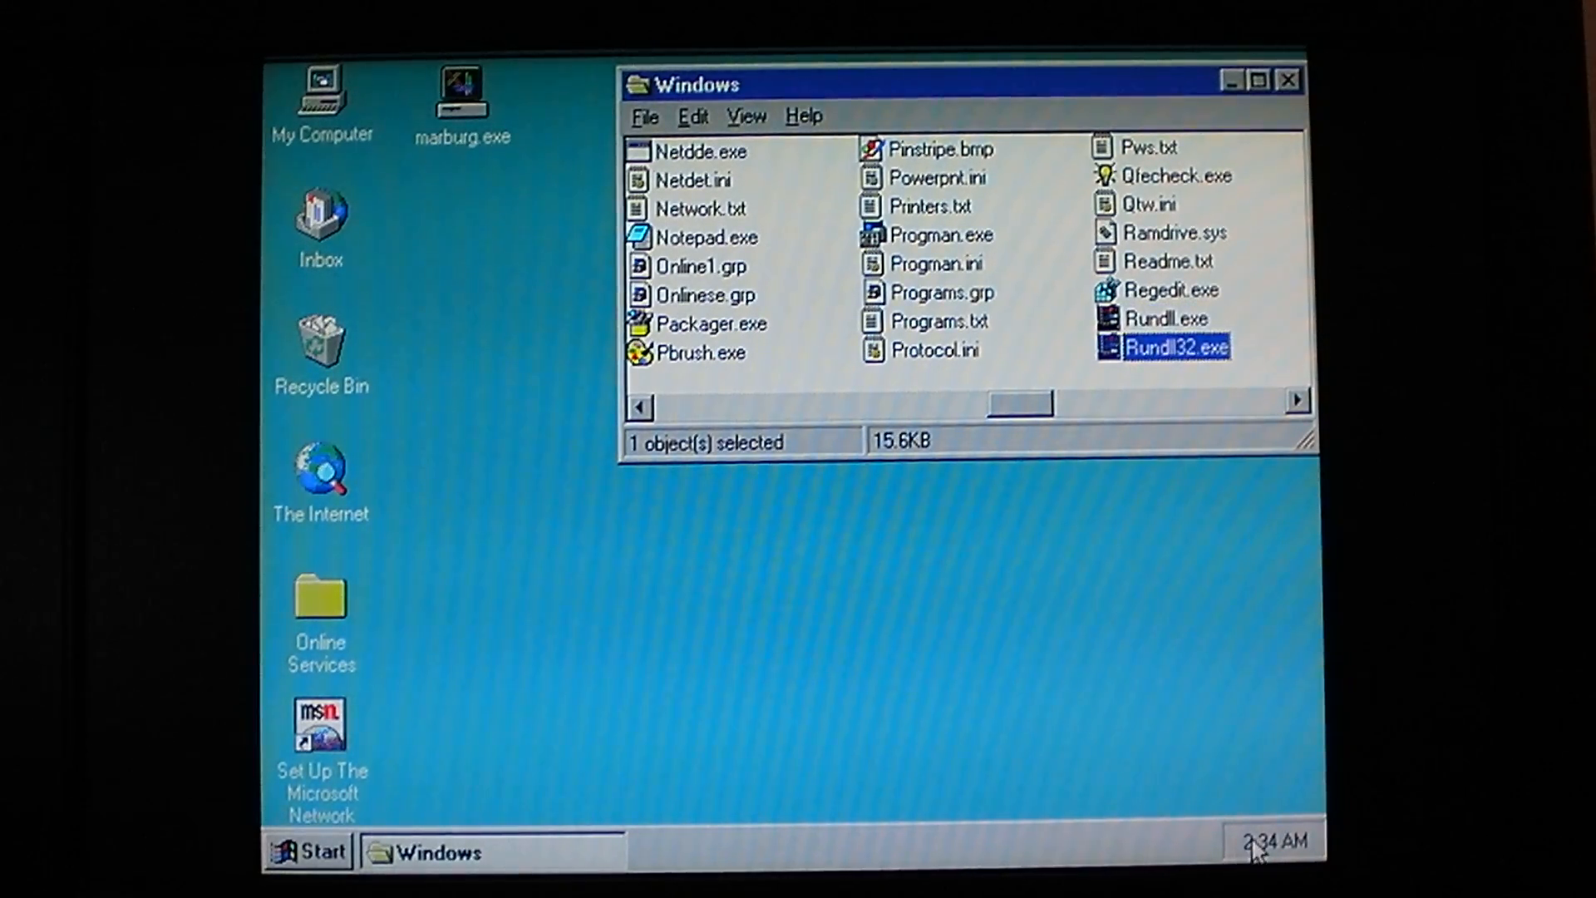
Step: Change the system month to July 1997, then reopen and close Date/Time Properties
double_click(1270, 840)
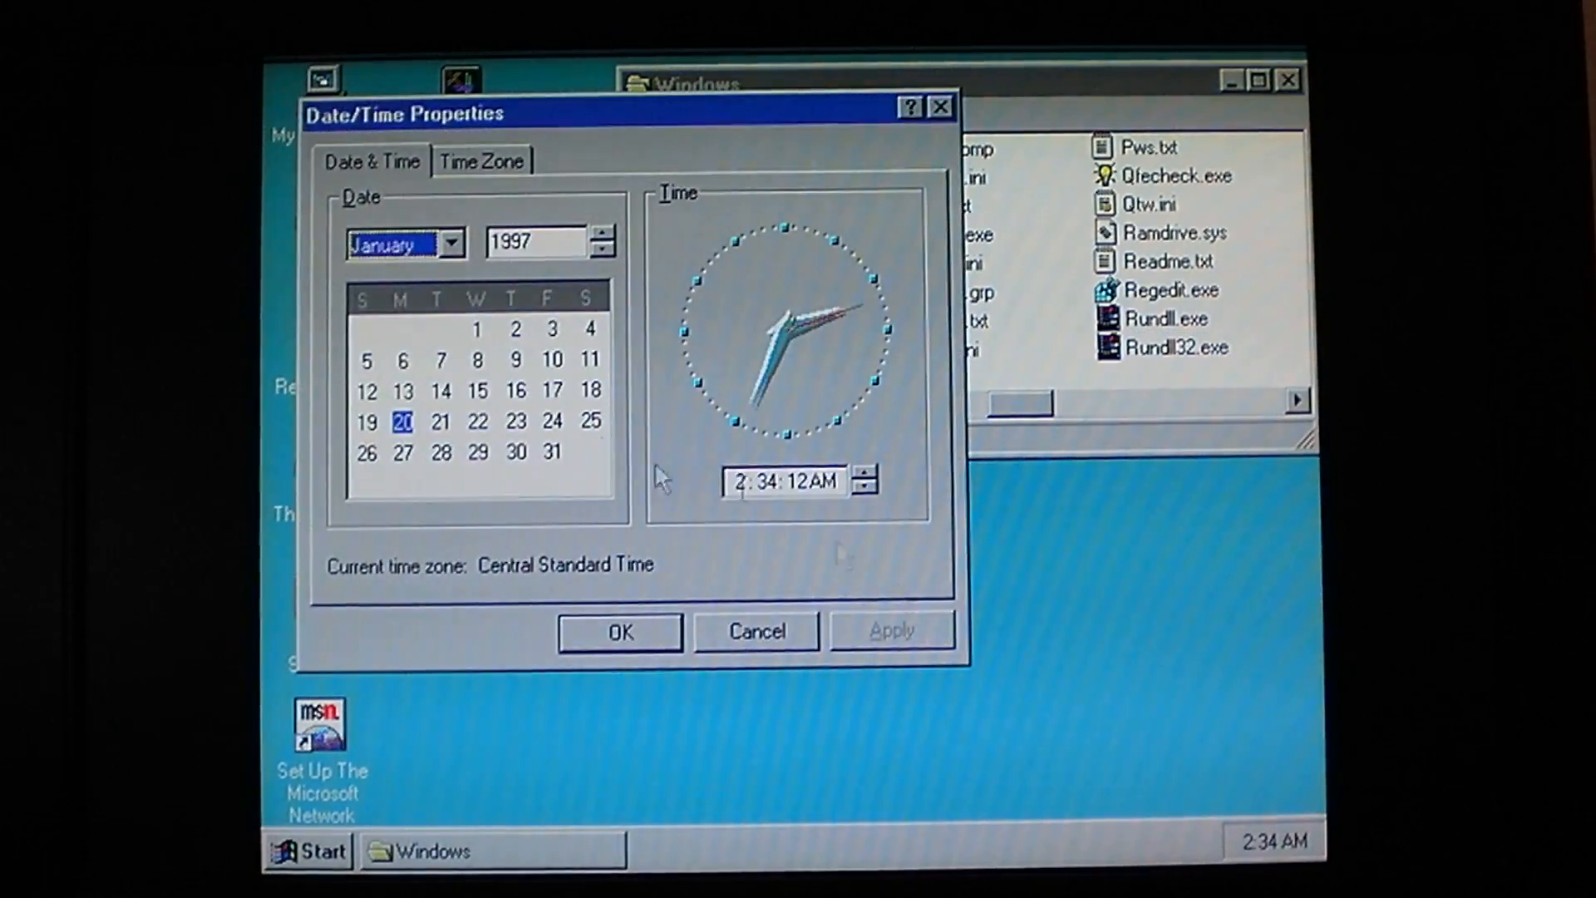
click(449, 241)
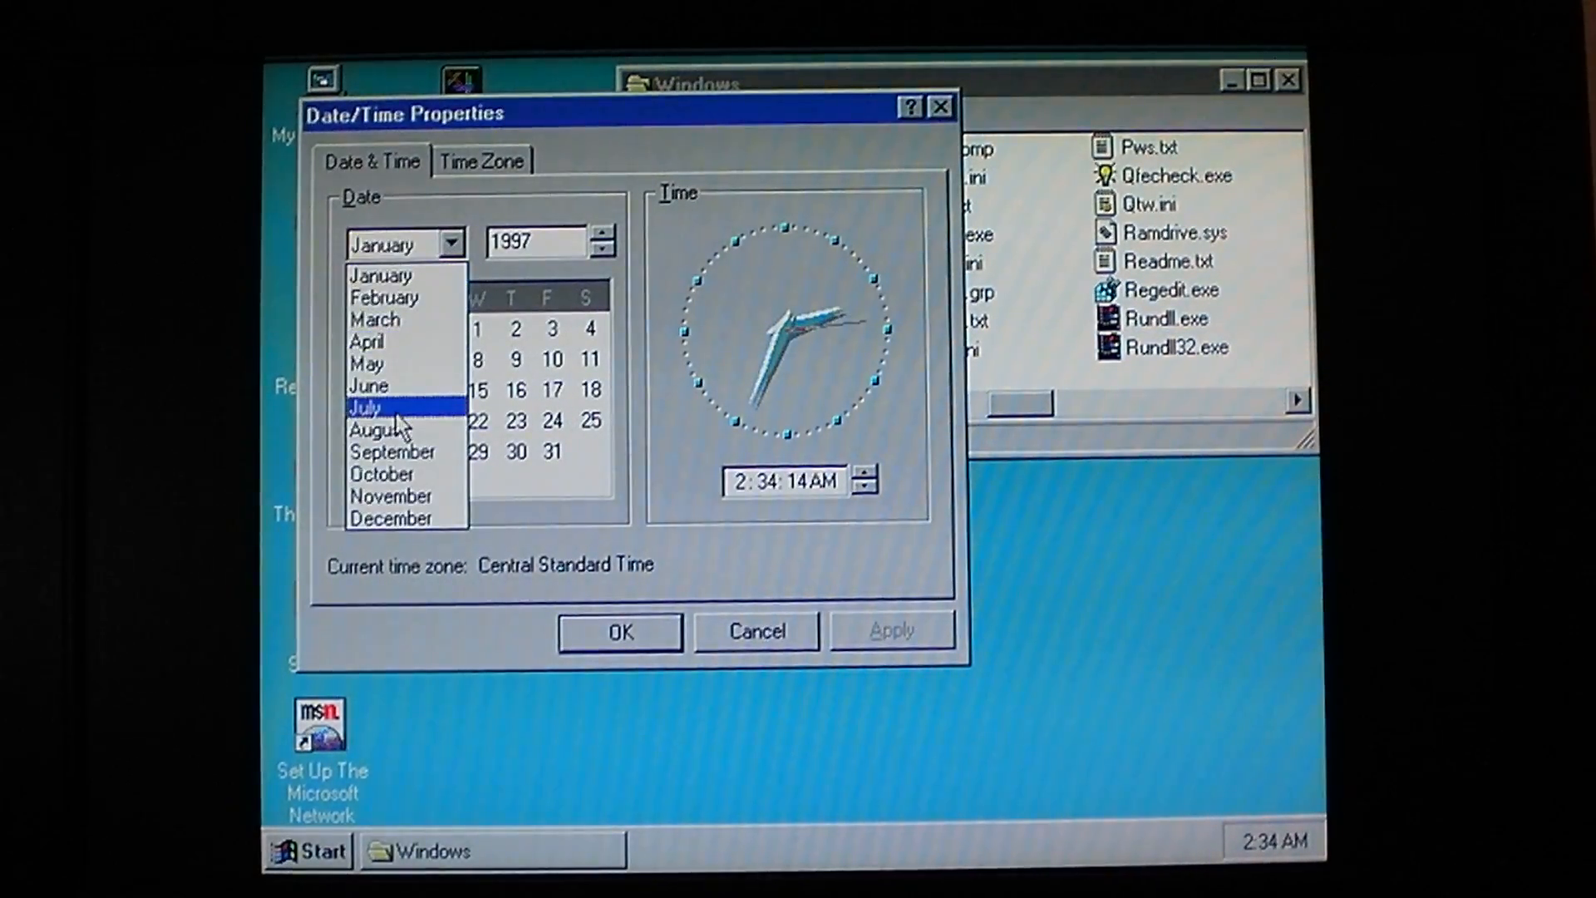
click(363, 407)
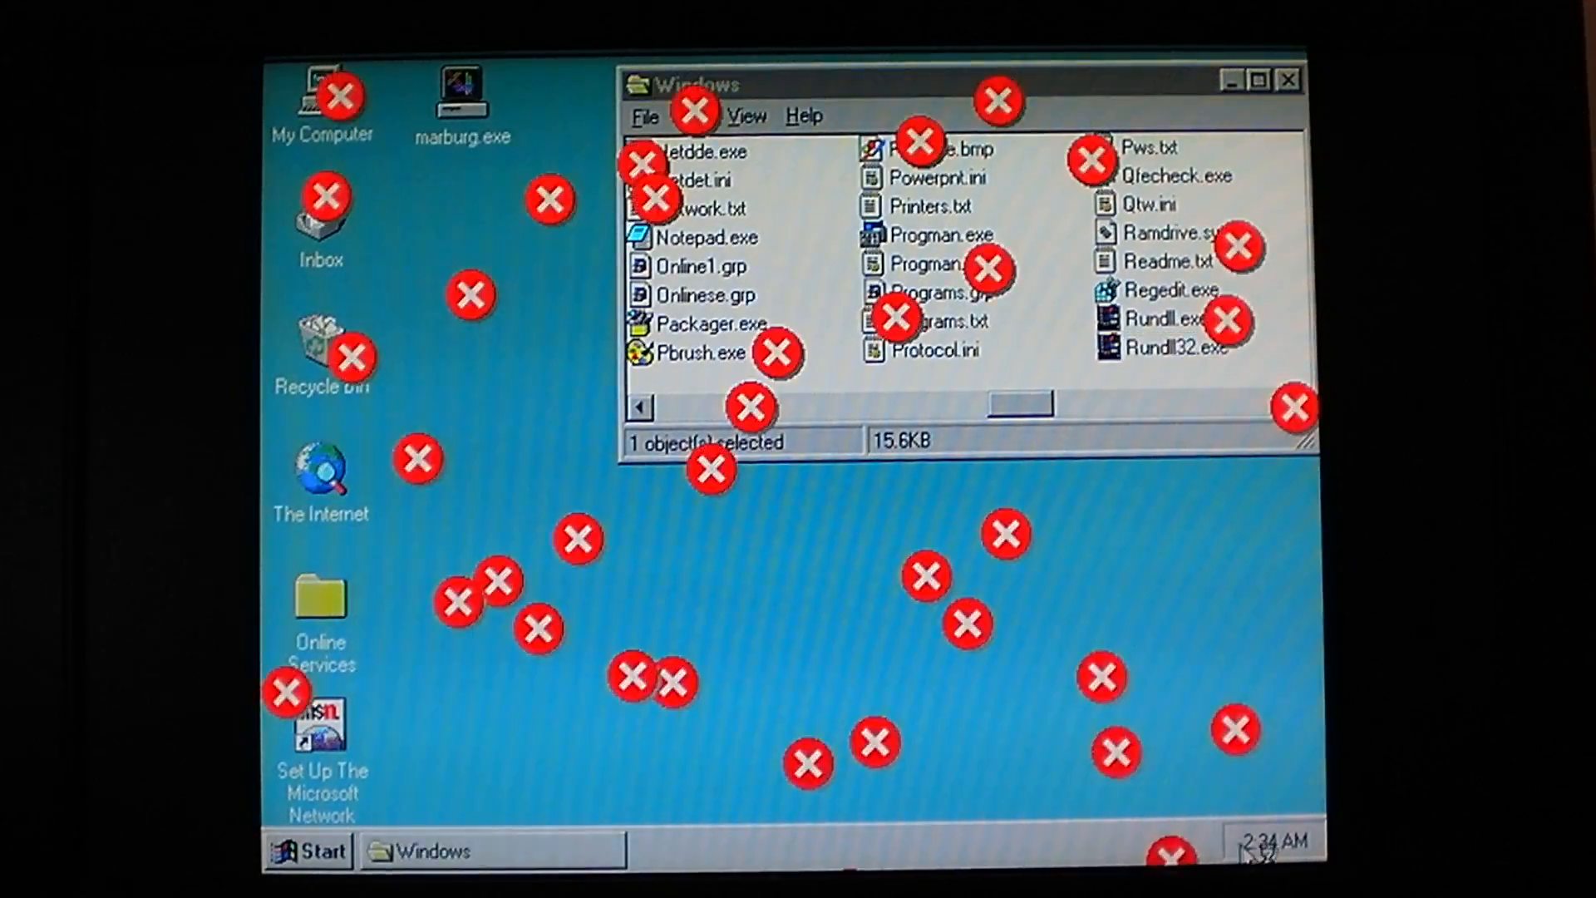
double_click(1270, 840)
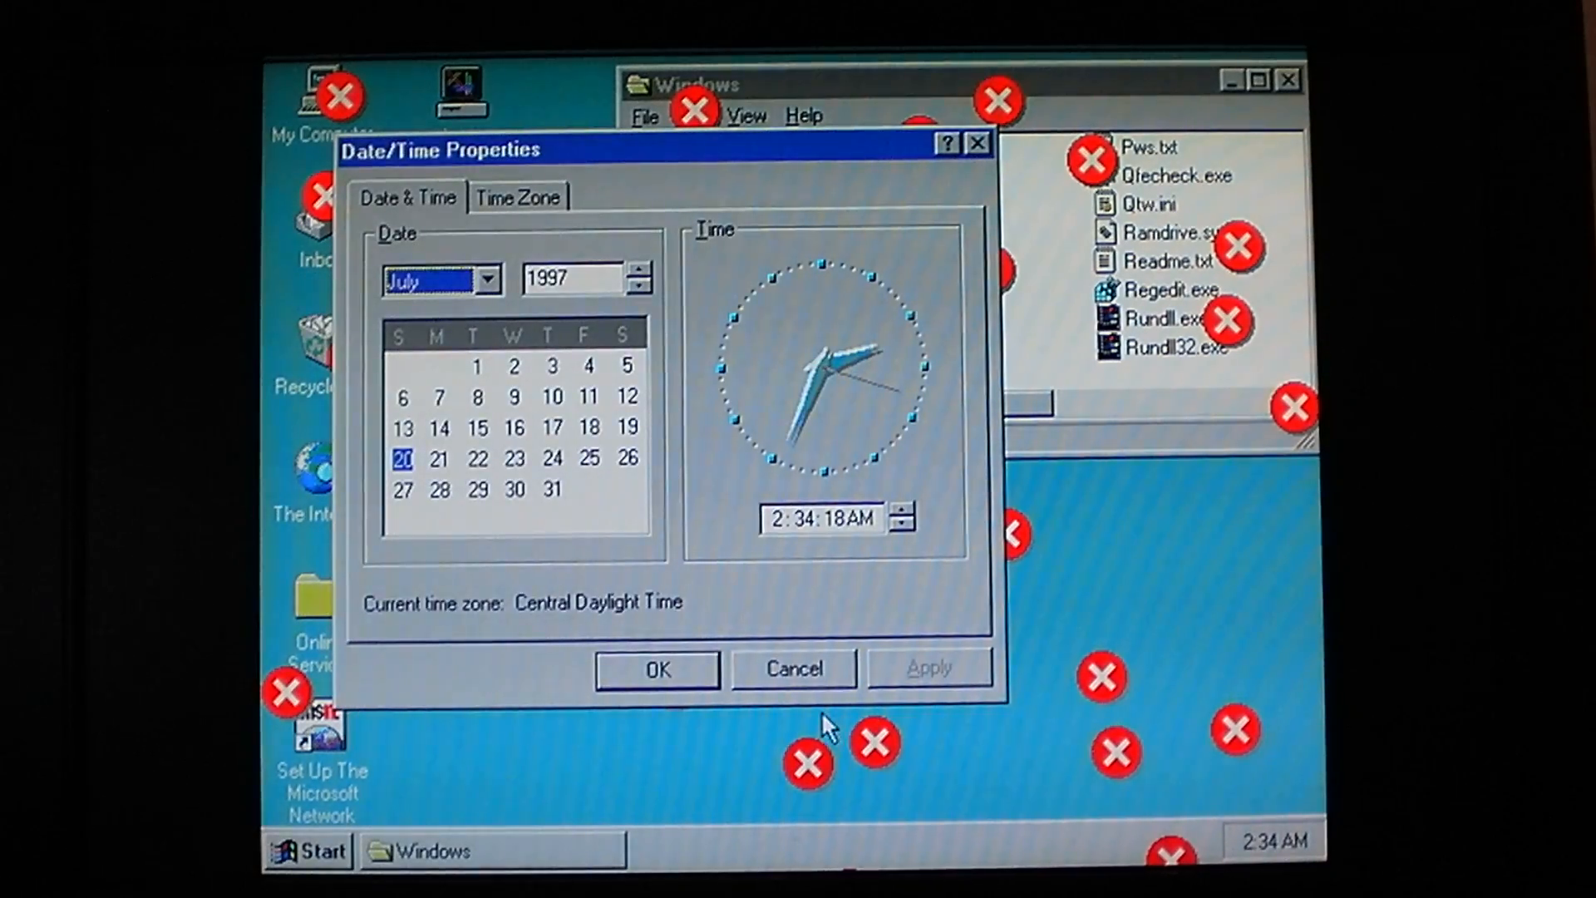
click(793, 668)
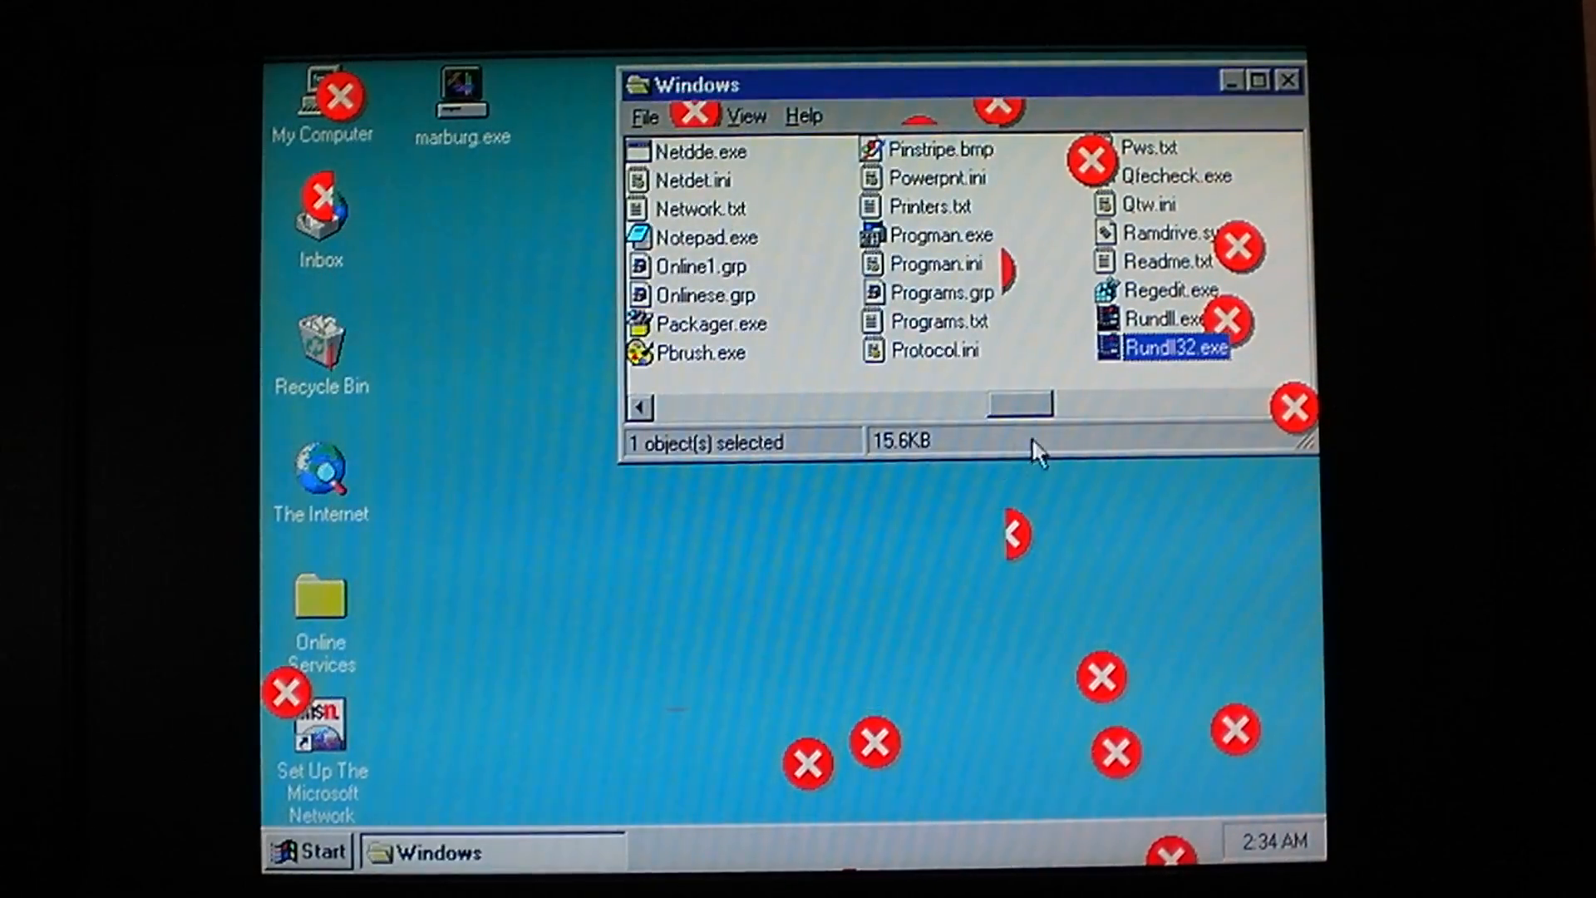
scroll(left, 3)
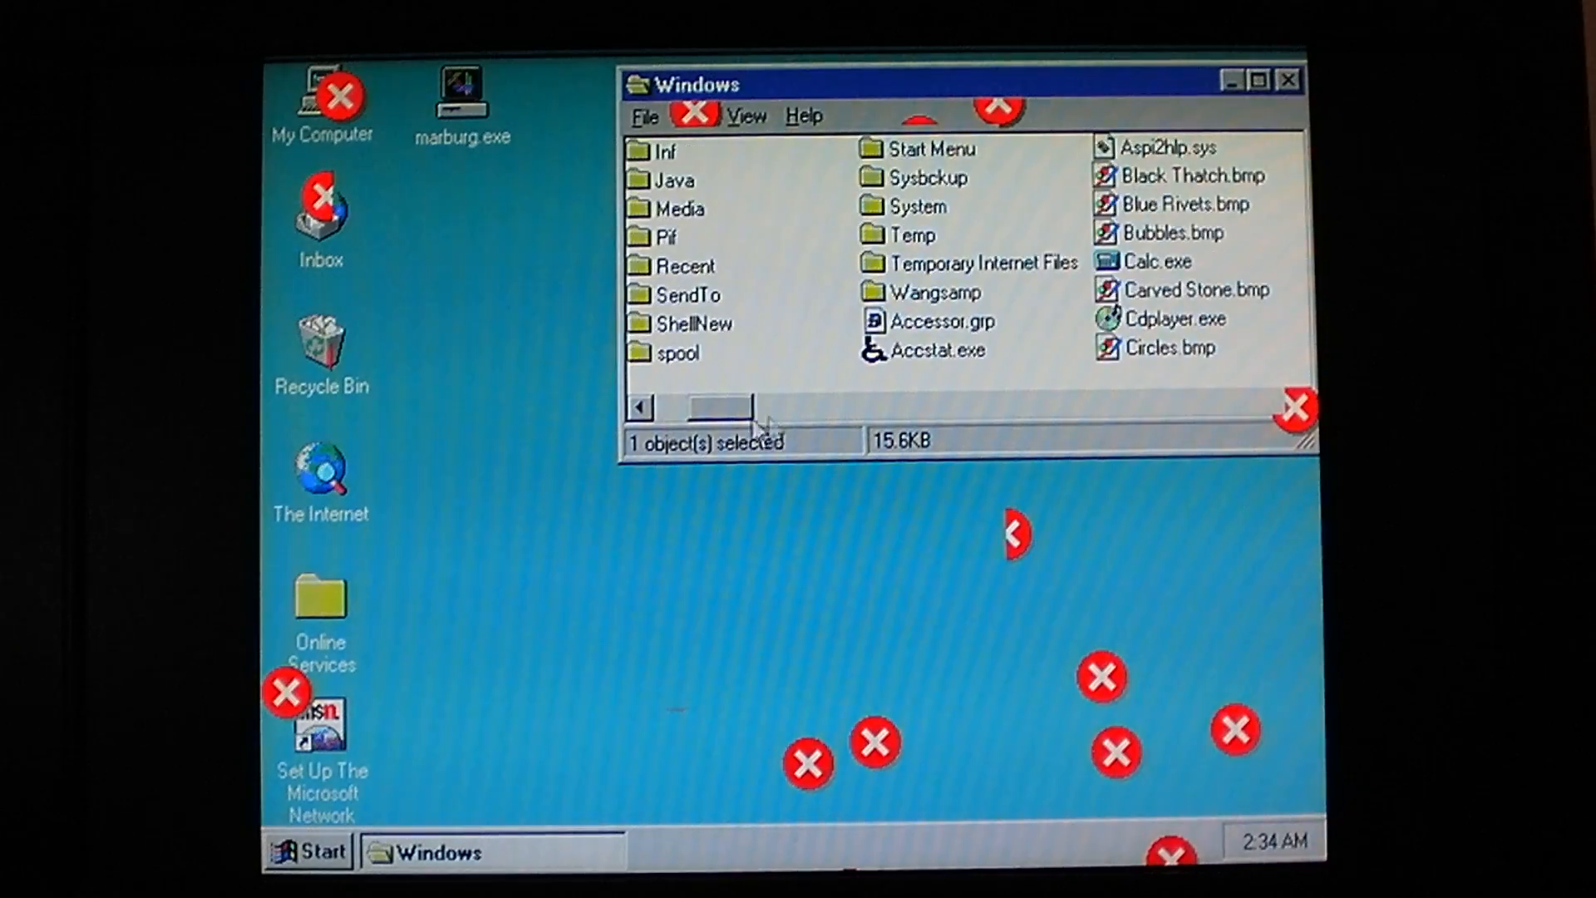
Step: Run Calc.exe, Control.exe, Emm386.exe and Jview.exe, then terminate the stuck JVIEW
double_click(1157, 262)
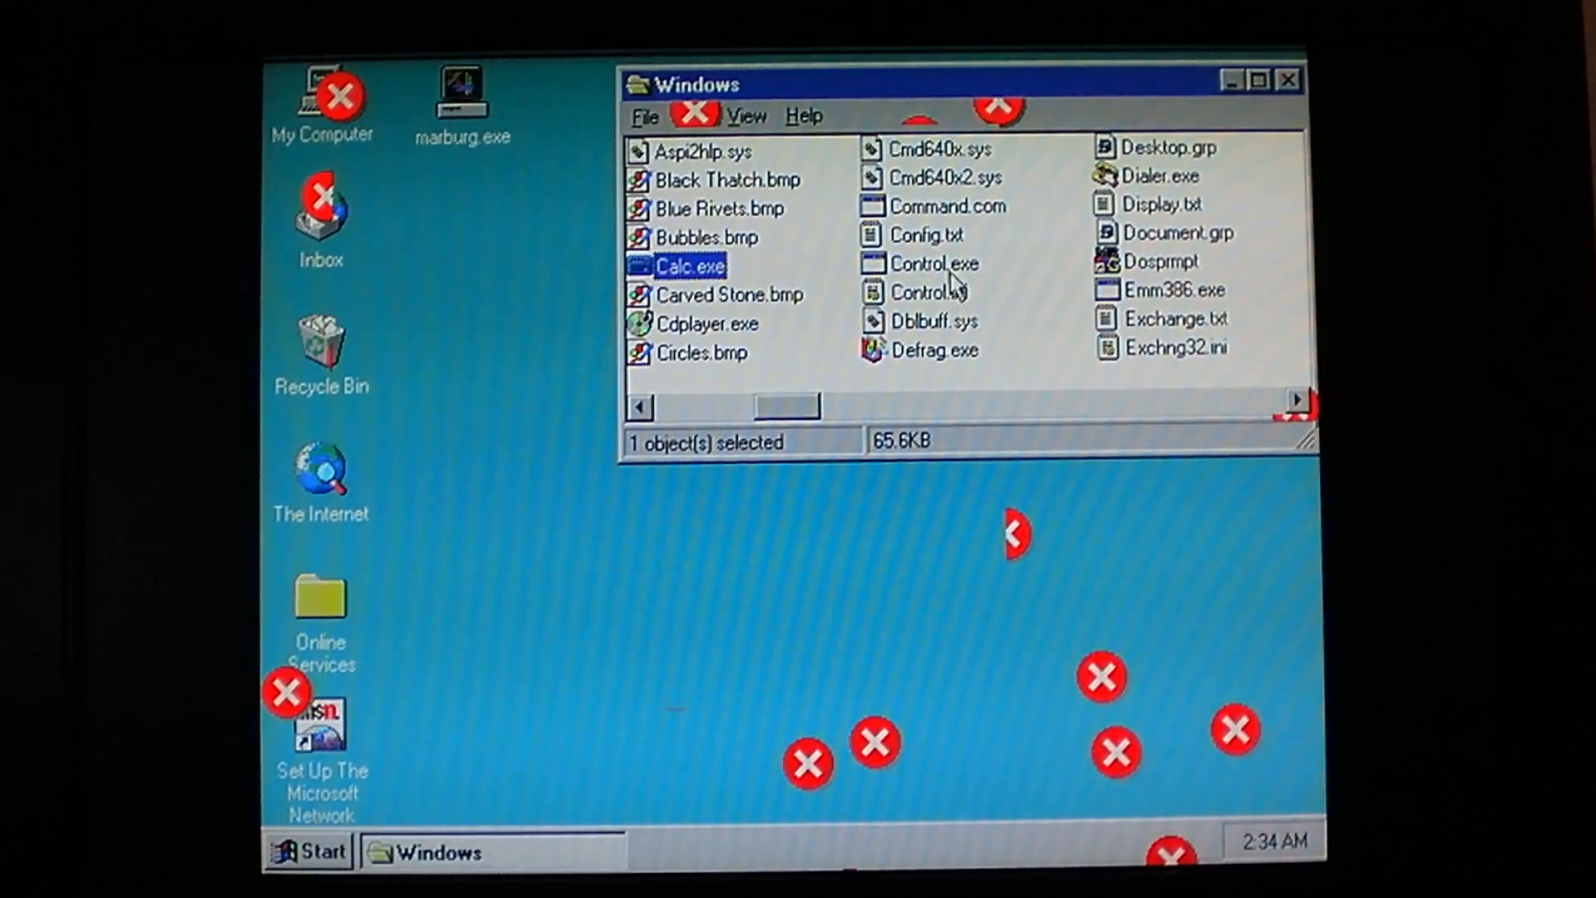
click(930, 263)
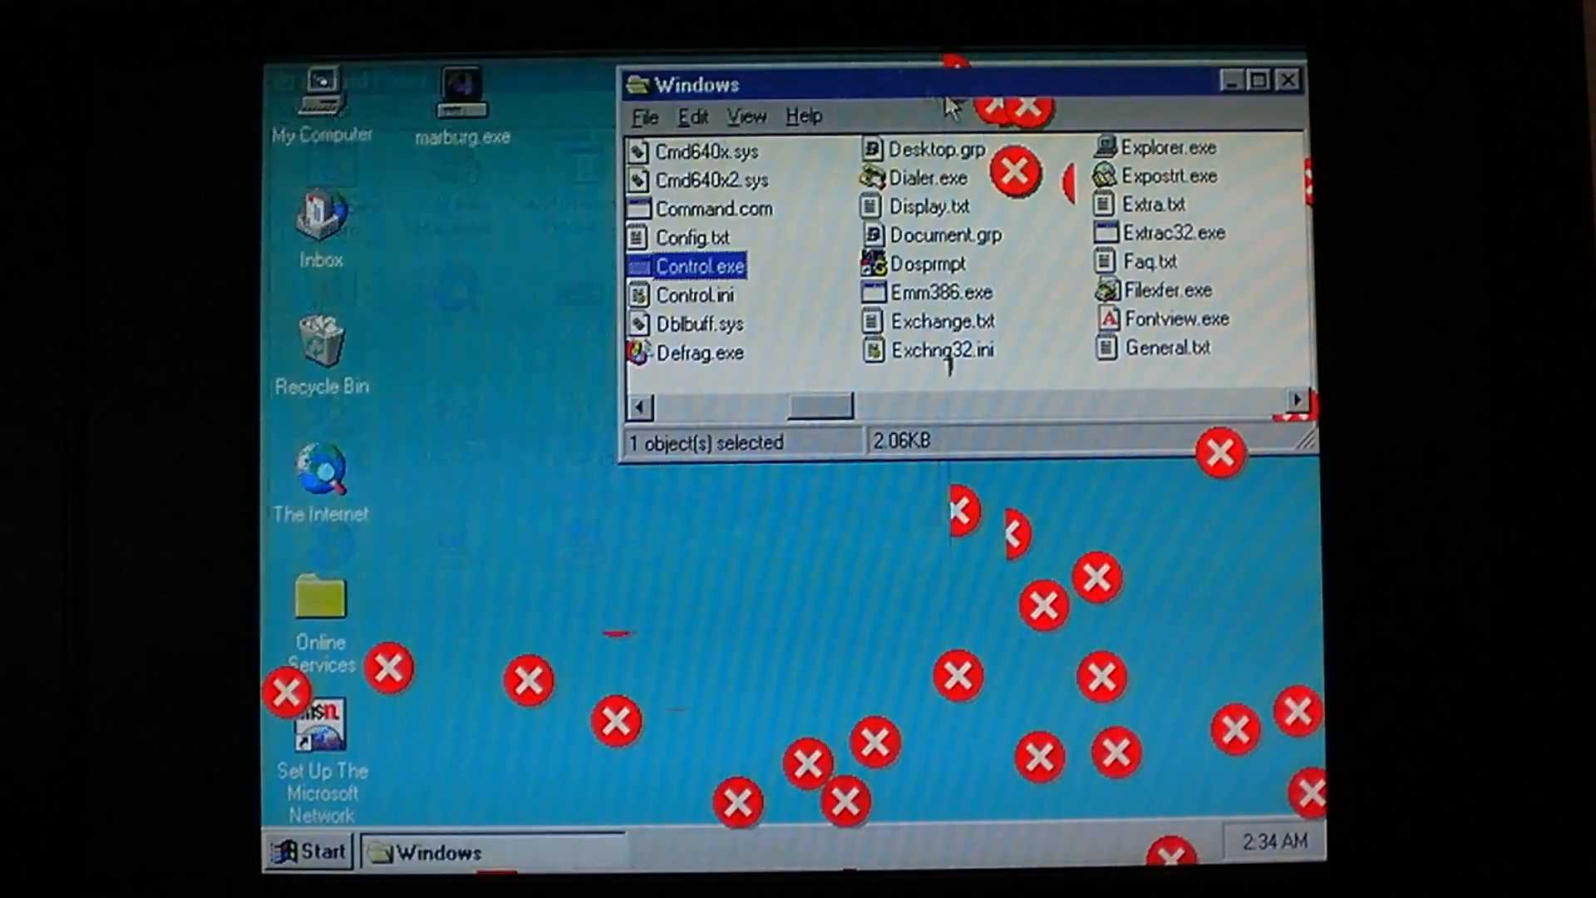
click(1173, 232)
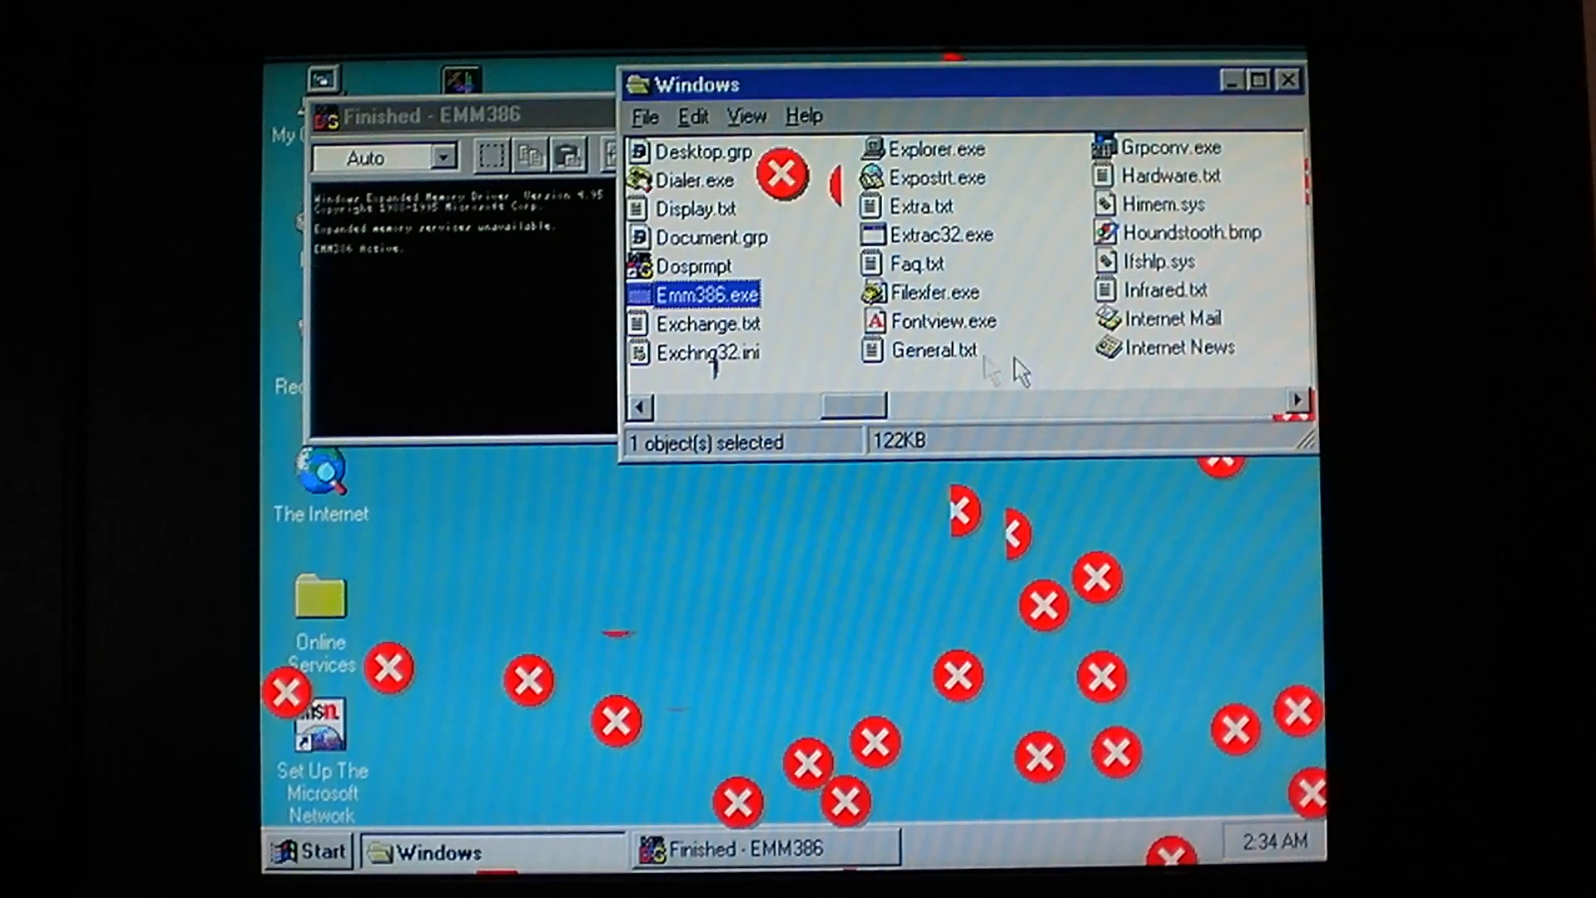
click(940, 320)
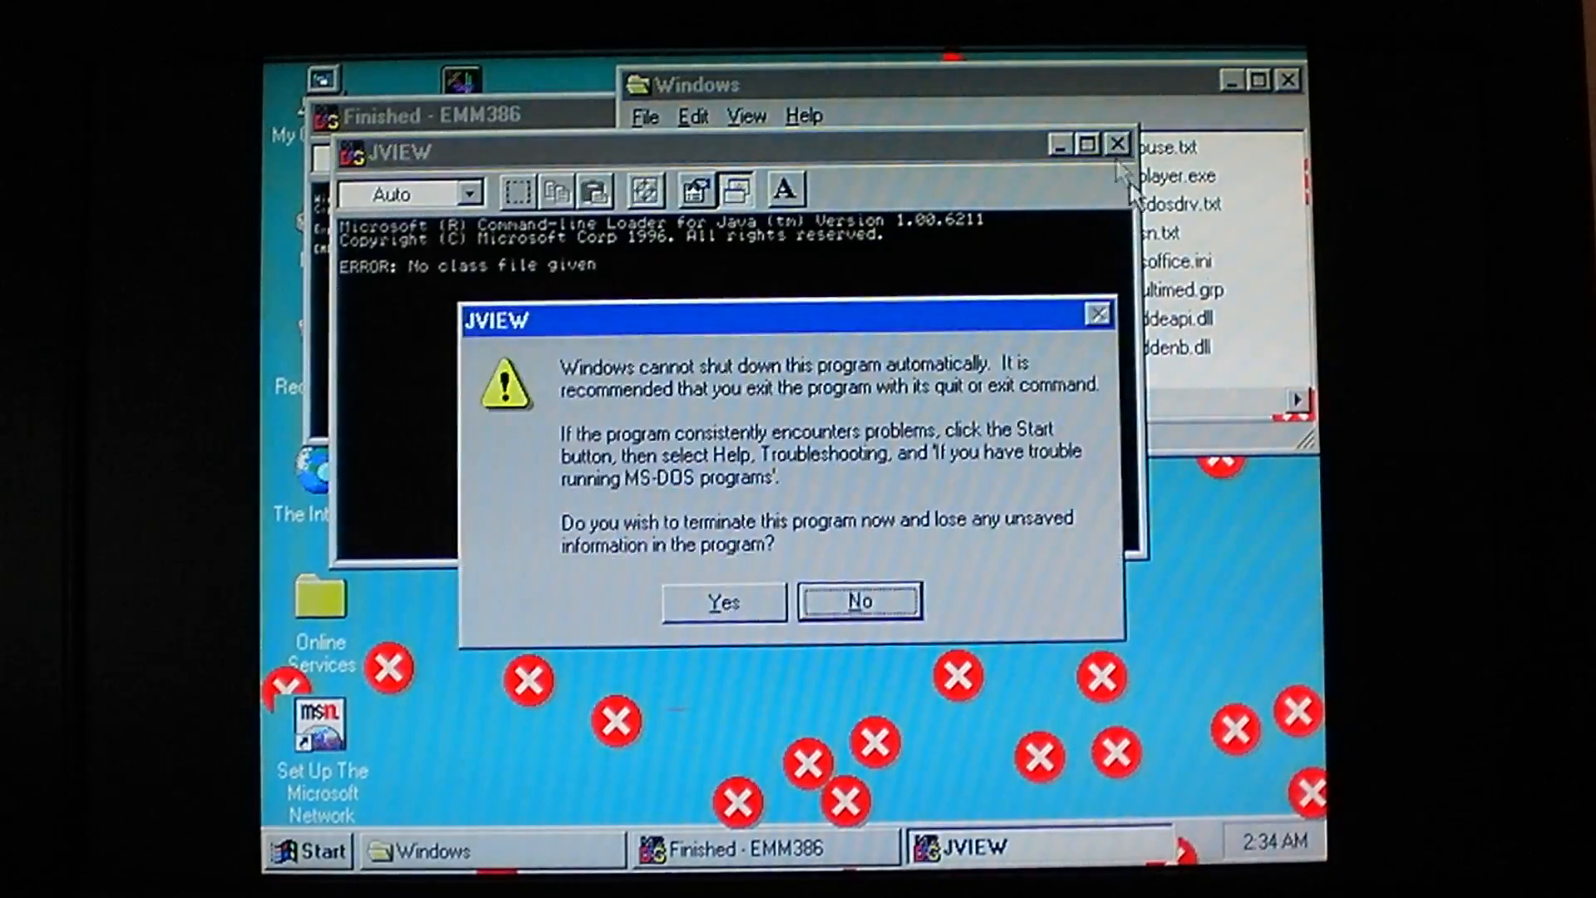
click(721, 600)
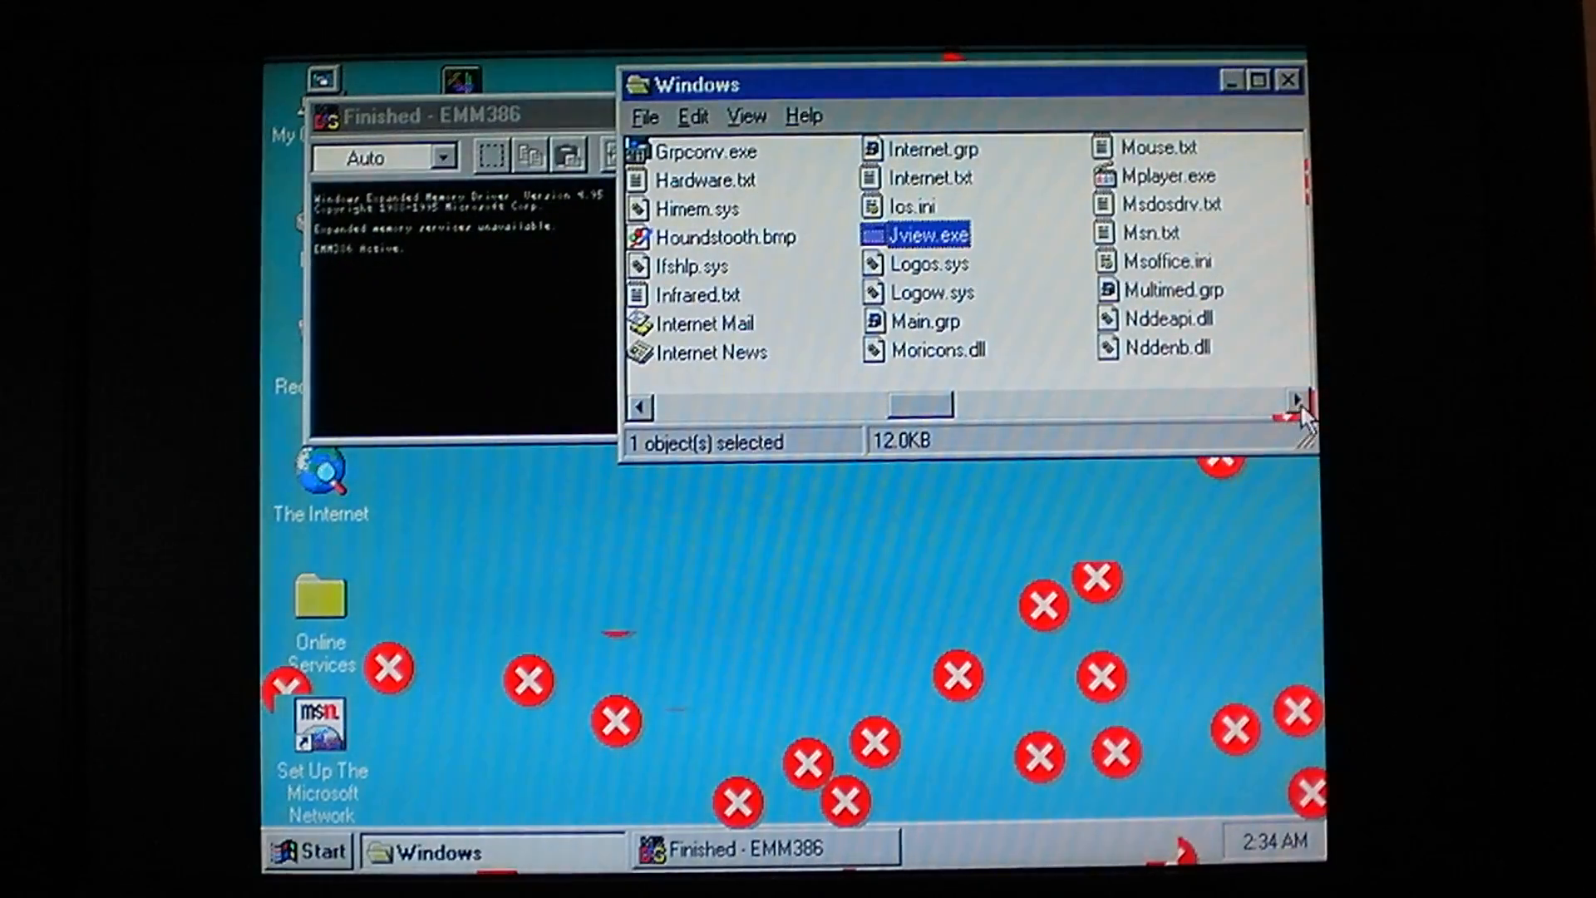